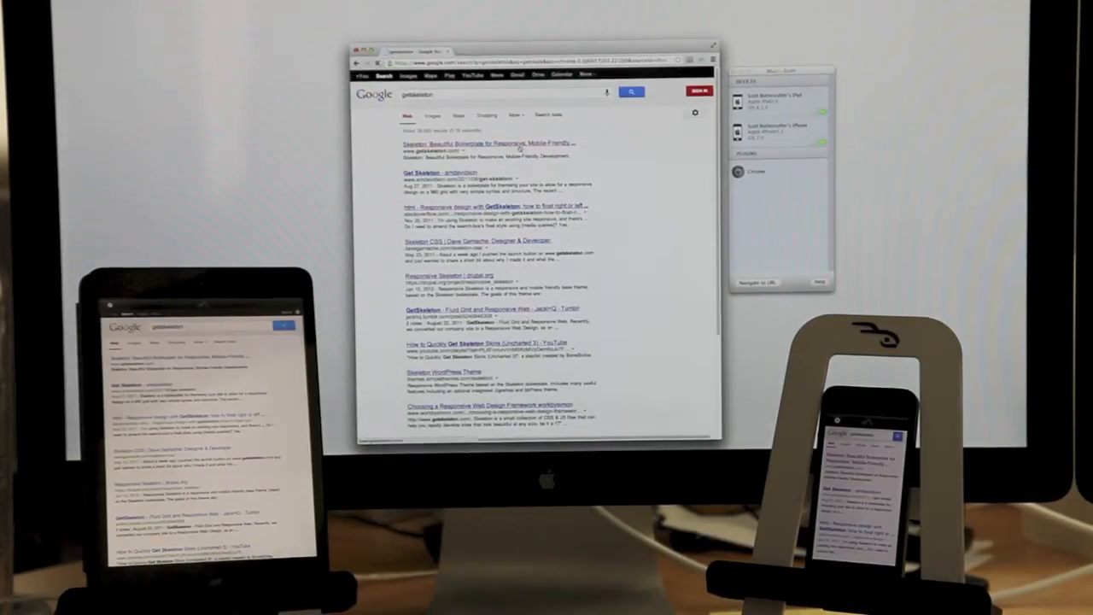
- Open the 'Skeleton: Beautiful Boilerplate for Responsive, Mobile-Friendly Development' result to load getskeleton.com
click(495, 142)
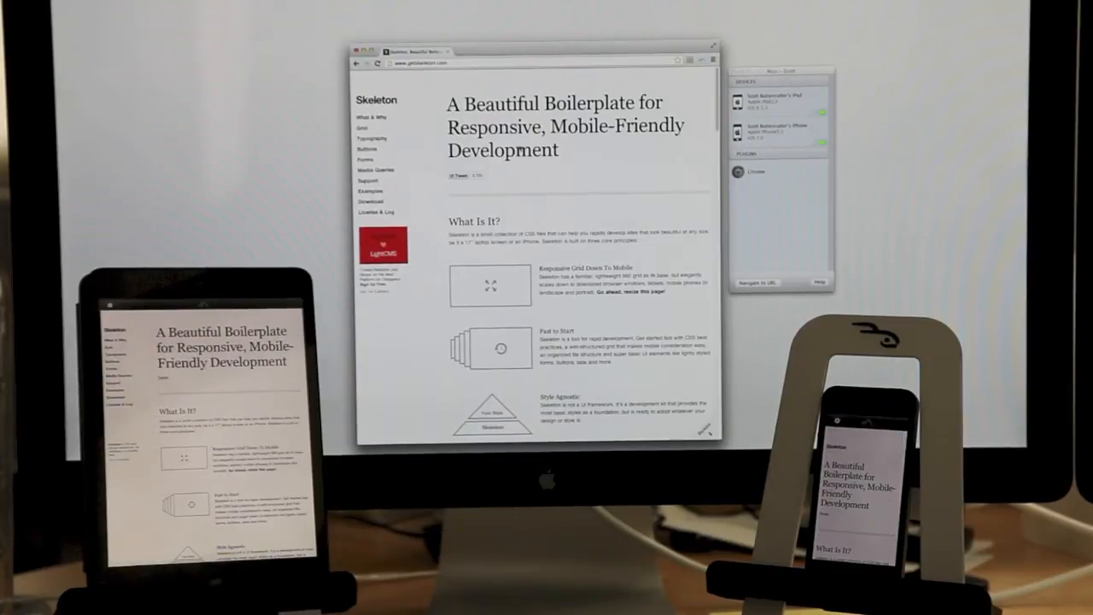